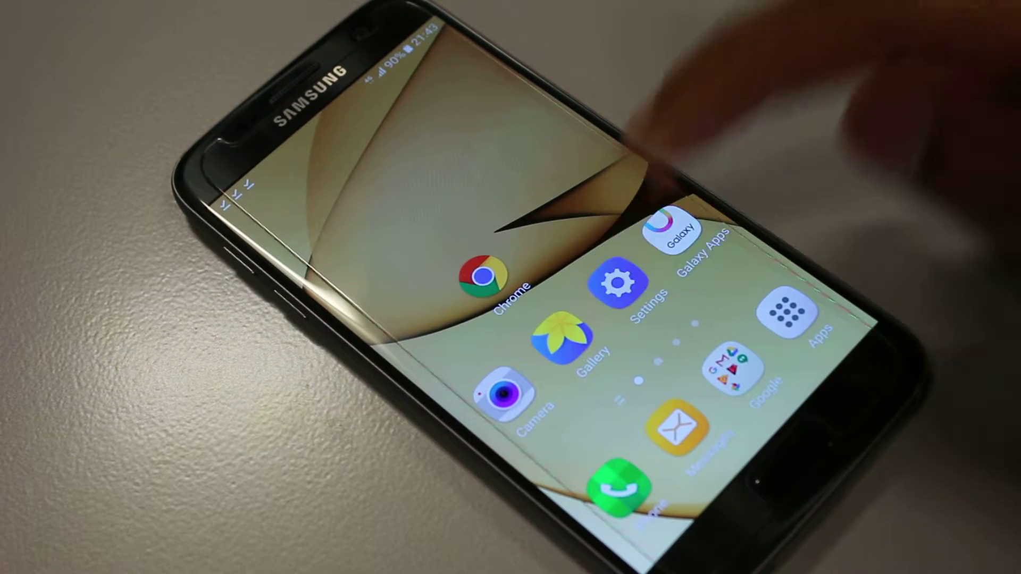
Launch Settings from the home screen and go to About device at the bottom of the list
left_click(615, 293)
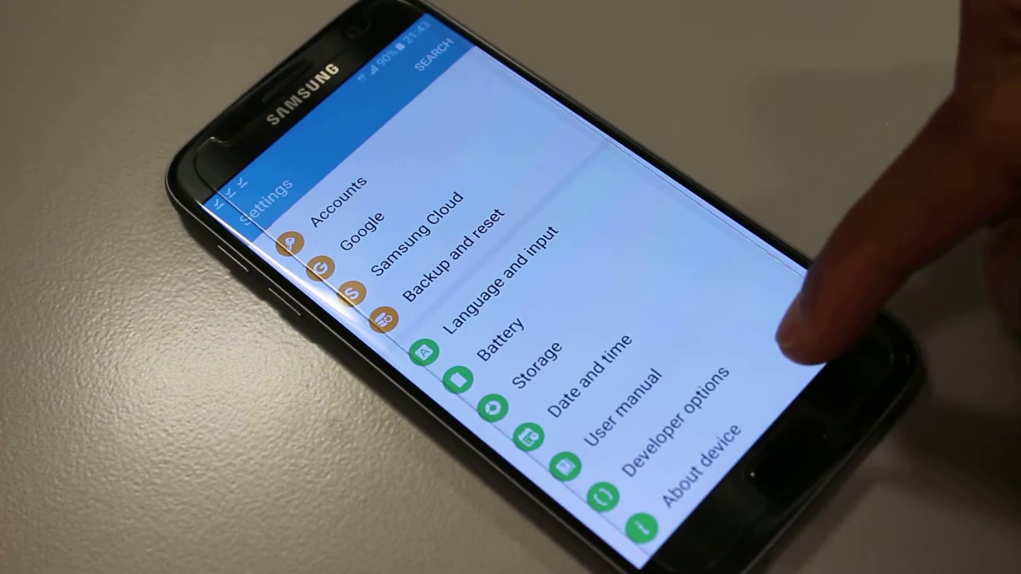
left_click(702, 454)
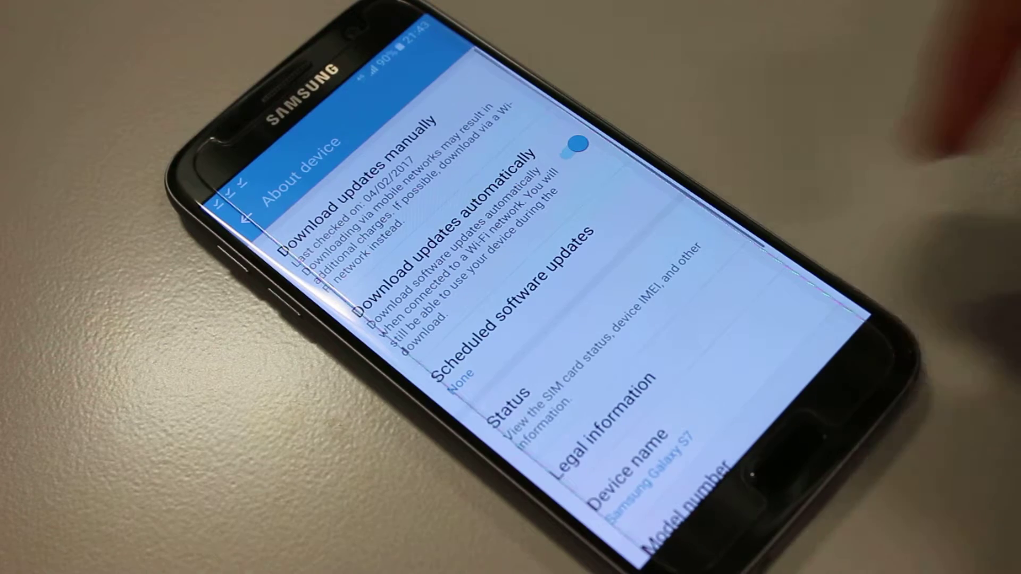